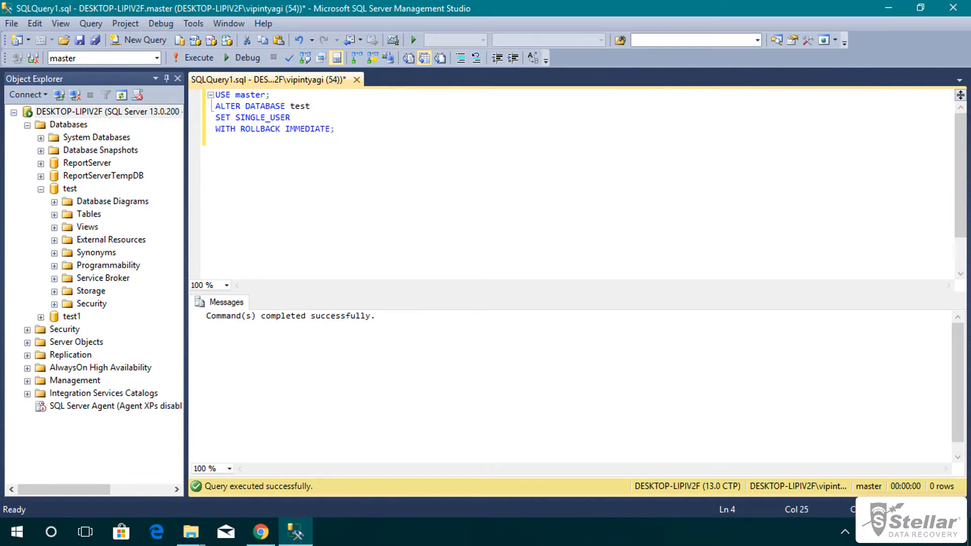
Put the test database into single-user mode with rollback immediate, then close SSMS.
right_click(74, 221)
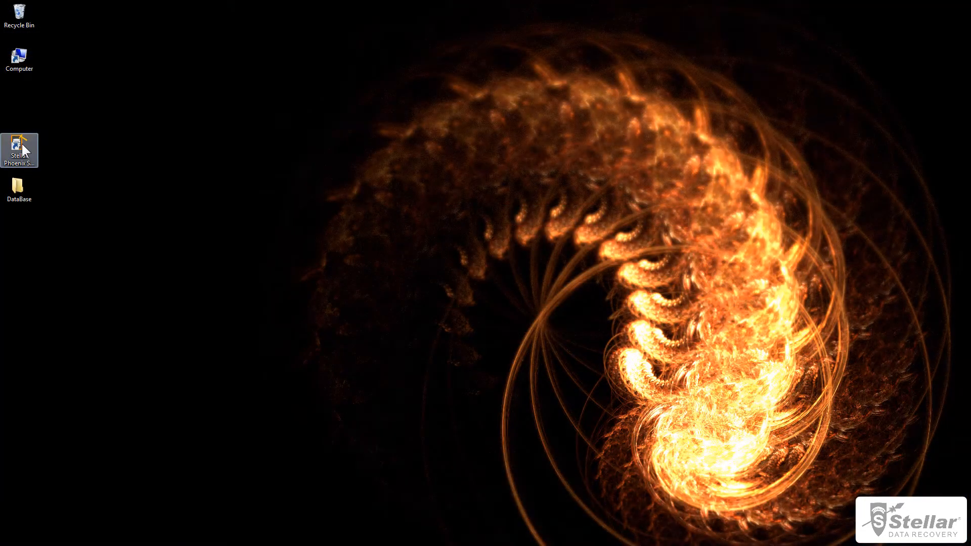
Launch Stellar Phoenix from the desktop shortcut and acknowledge the stop-server, copy-database notice.
double_click(19, 143)
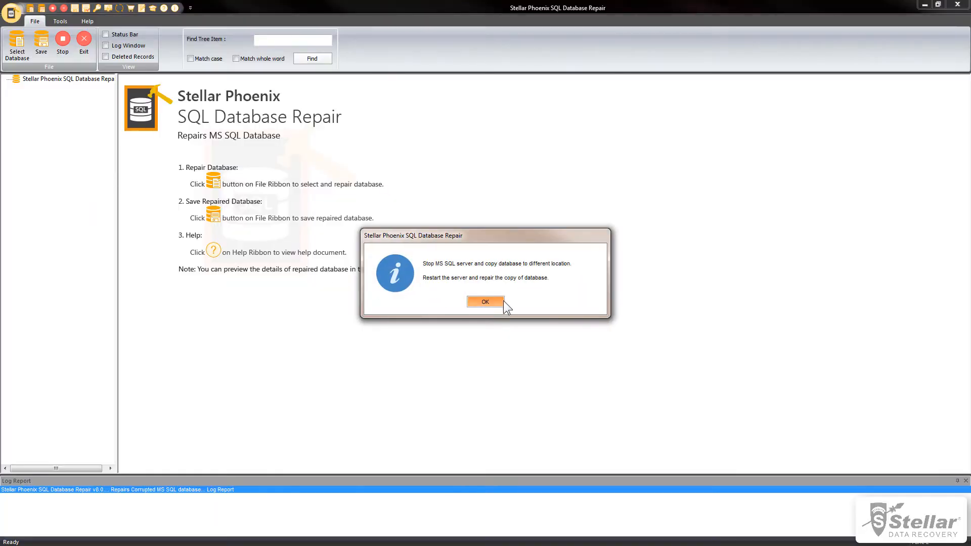
left_click(485, 301)
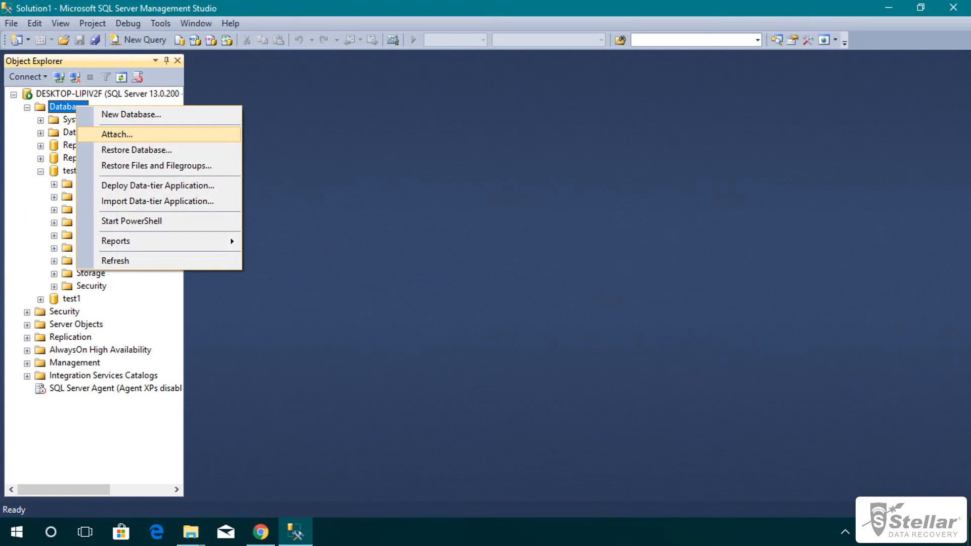
Attach NewDatabase.mdf to the server so CARD_DTL can be queried for its 9 rows.
left_click(118, 135)
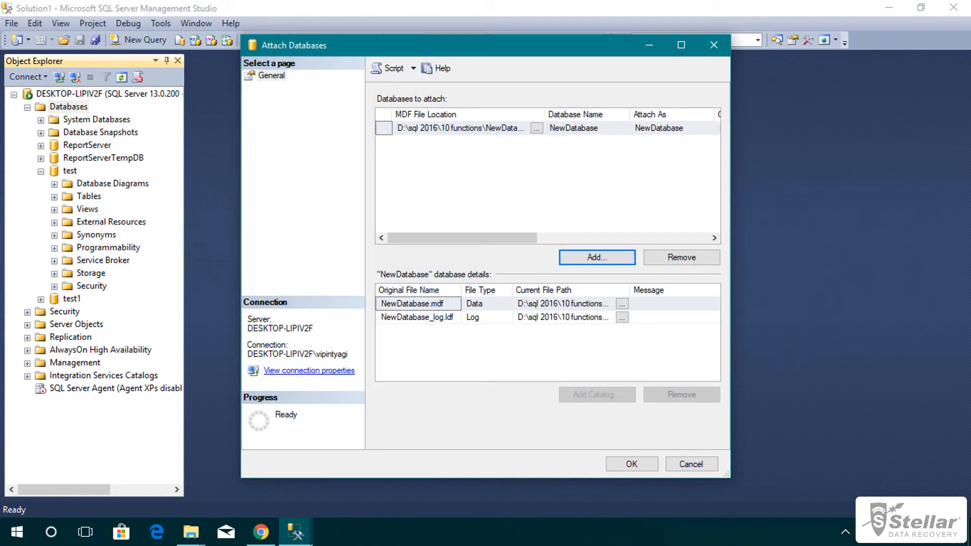
left_click(690, 465)
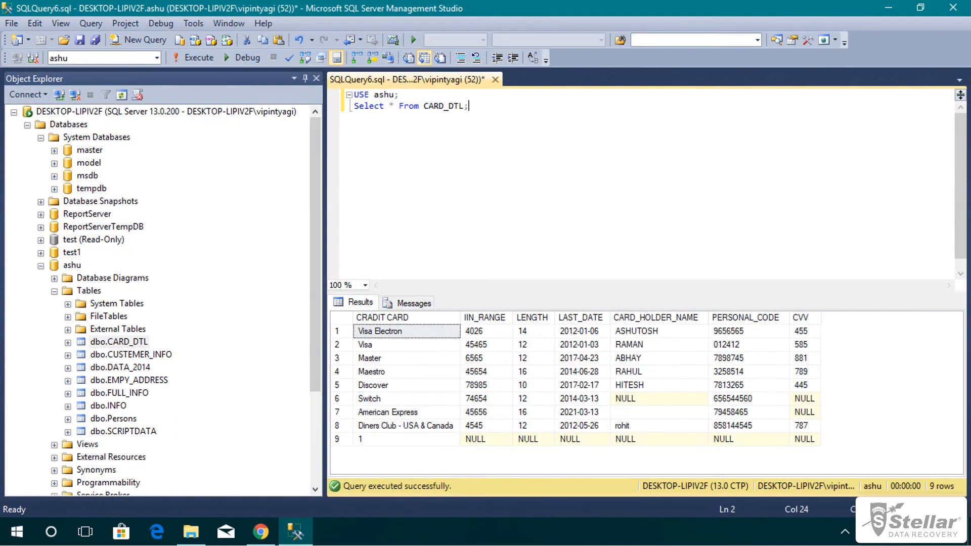